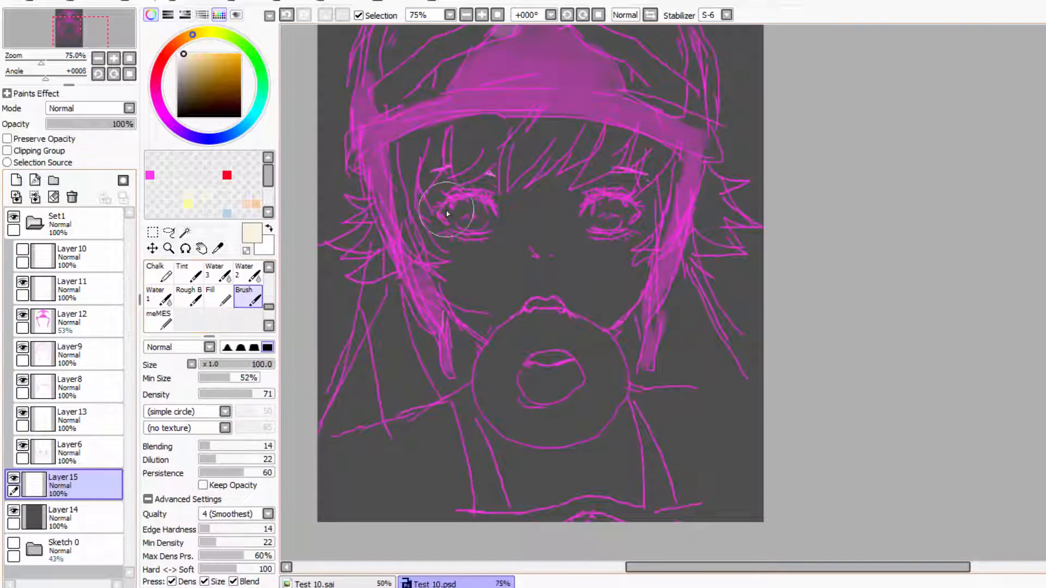
# - Paint the cream skin base over the face, neck and shoulders on a new layer below the sketch
pyautogui.moveTo(447, 214); pyautogui.dragTo(446, 414)
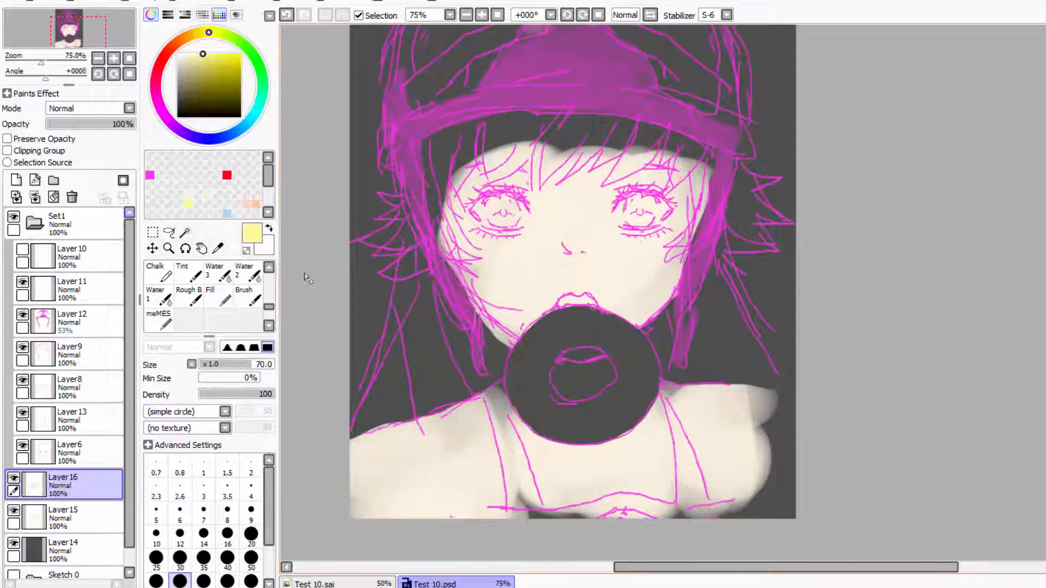
# - Lay the pale yellow base colour across the bangs and side locks framing the face
pyautogui.click(245, 290)
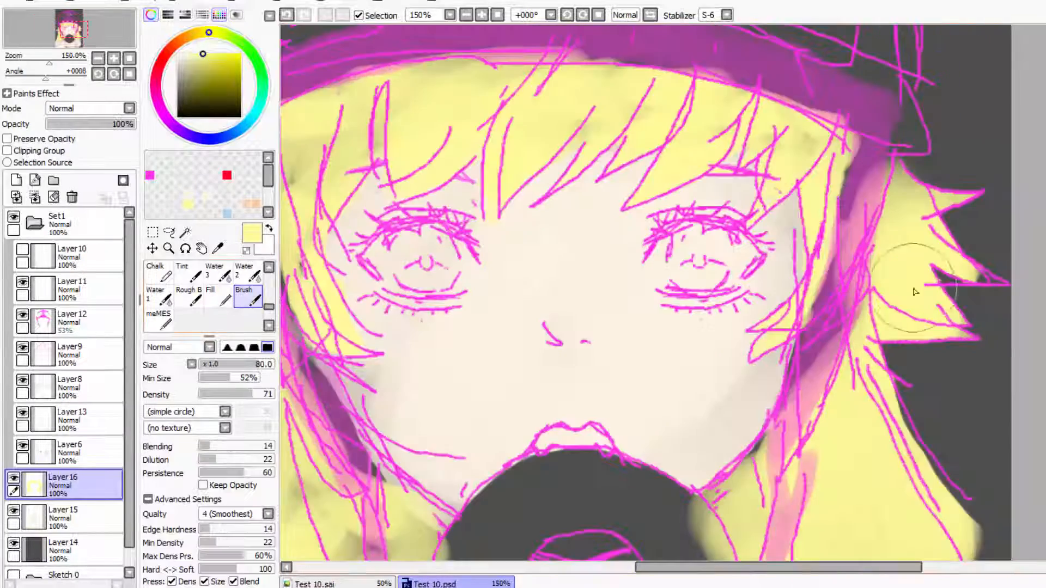
# - Clean up the skin edges around the lips and bubble on Layer 15, then zoom out to 50%
pyautogui.click(451, 15)
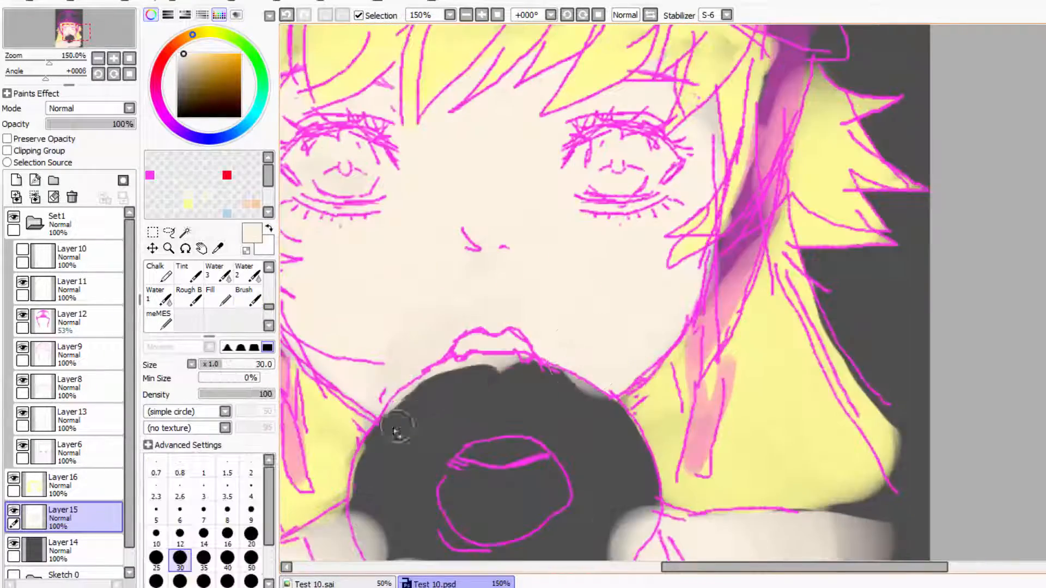
pyautogui.click(429, 14)
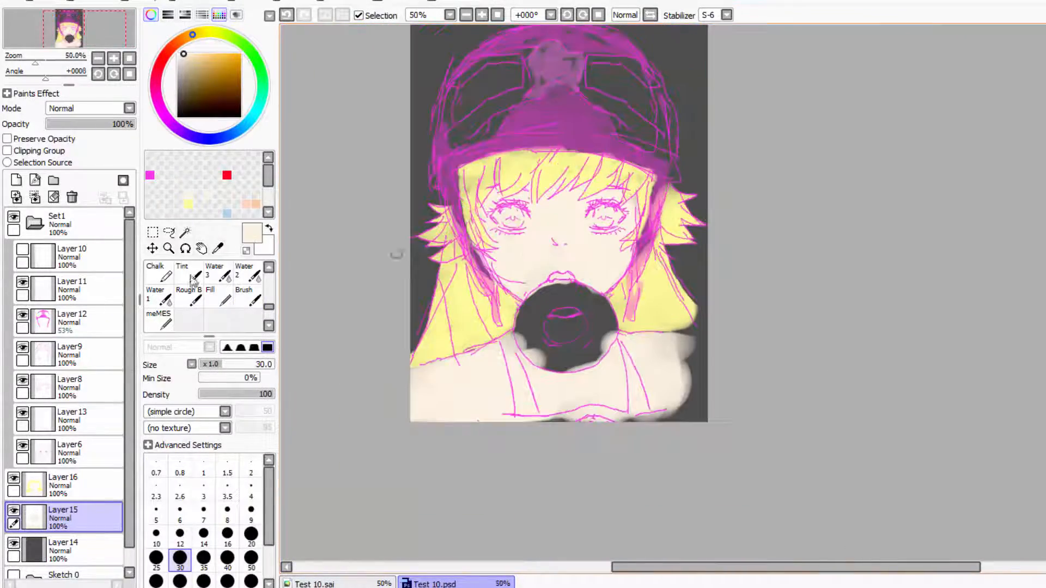